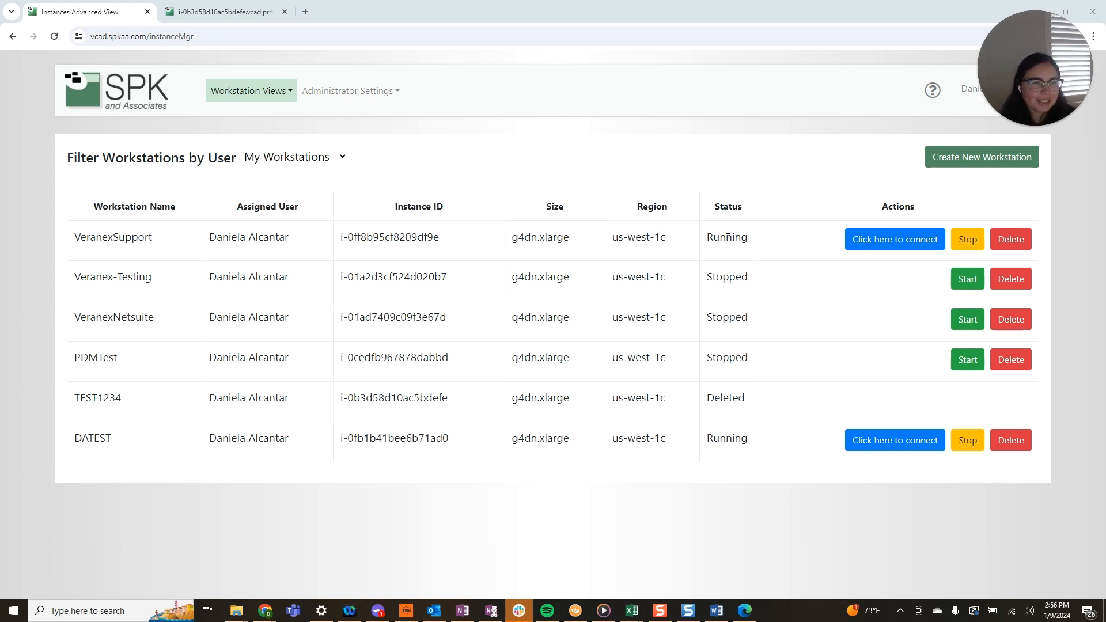
mouse_move(917, 339)
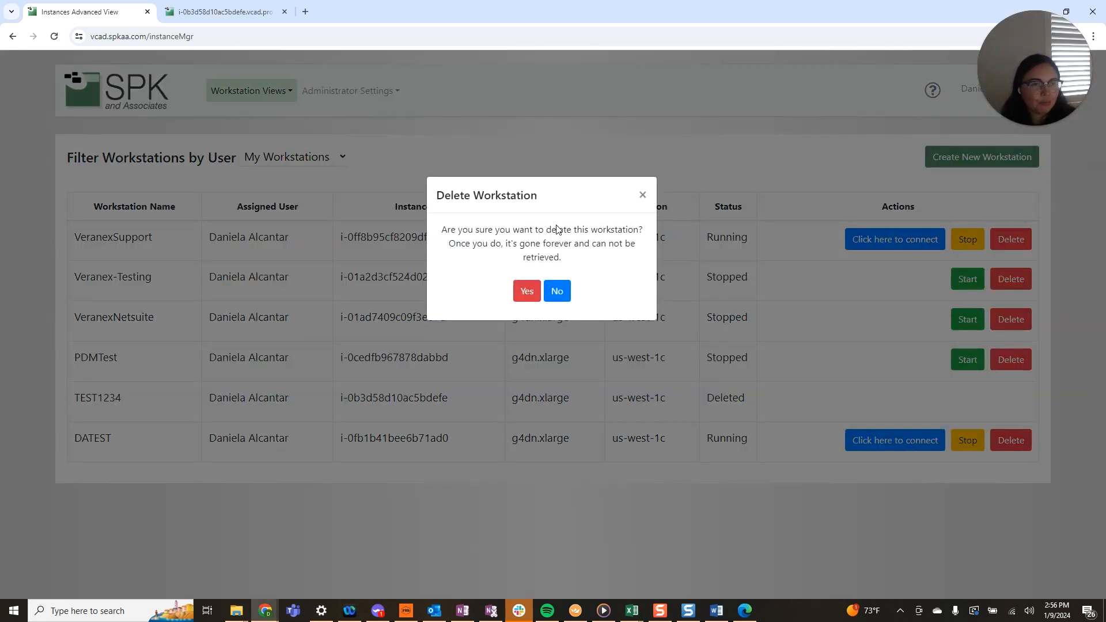
mouse_move(719, 250)
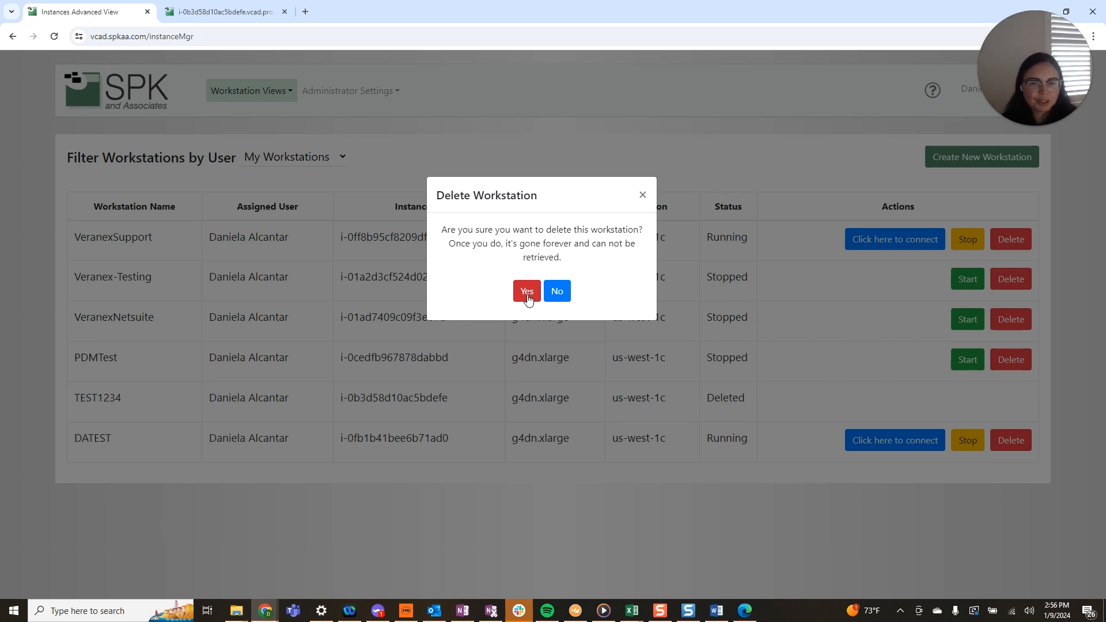
Confirm permanent deletion of the DATEST workstation, leaving its status as Shutting-Down.
left_click(526, 290)
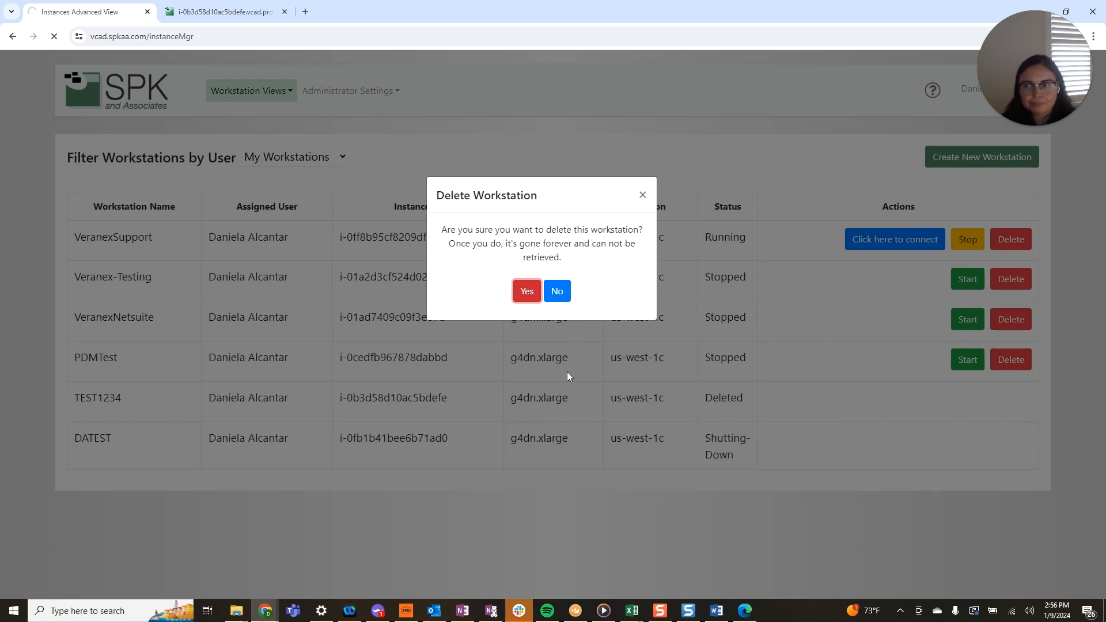
left_click(556, 291)
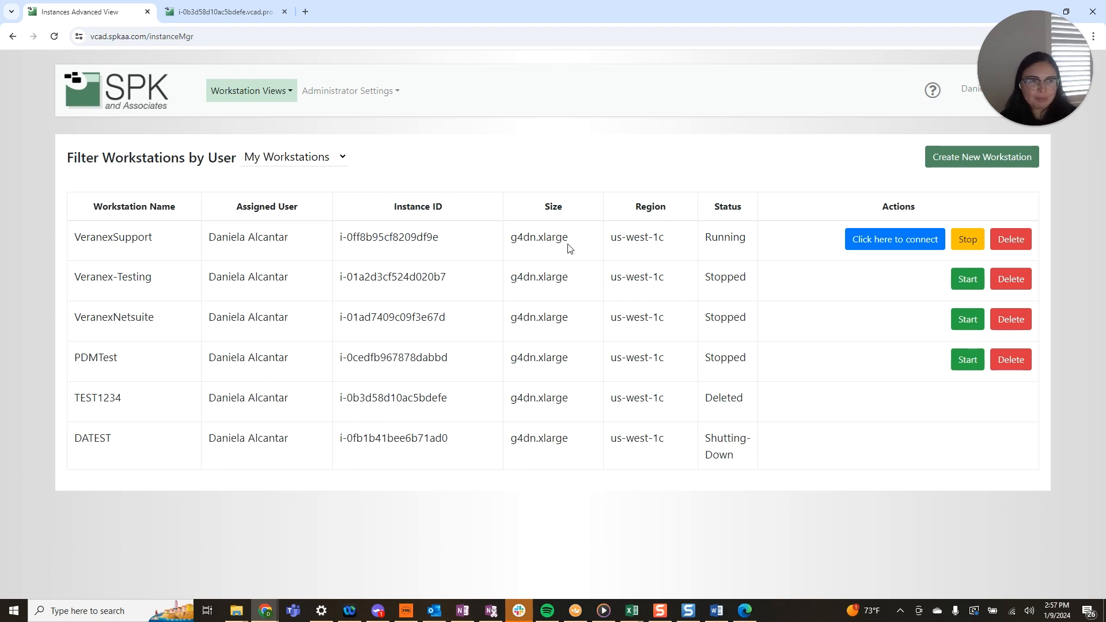
mouse_move(525, 332)
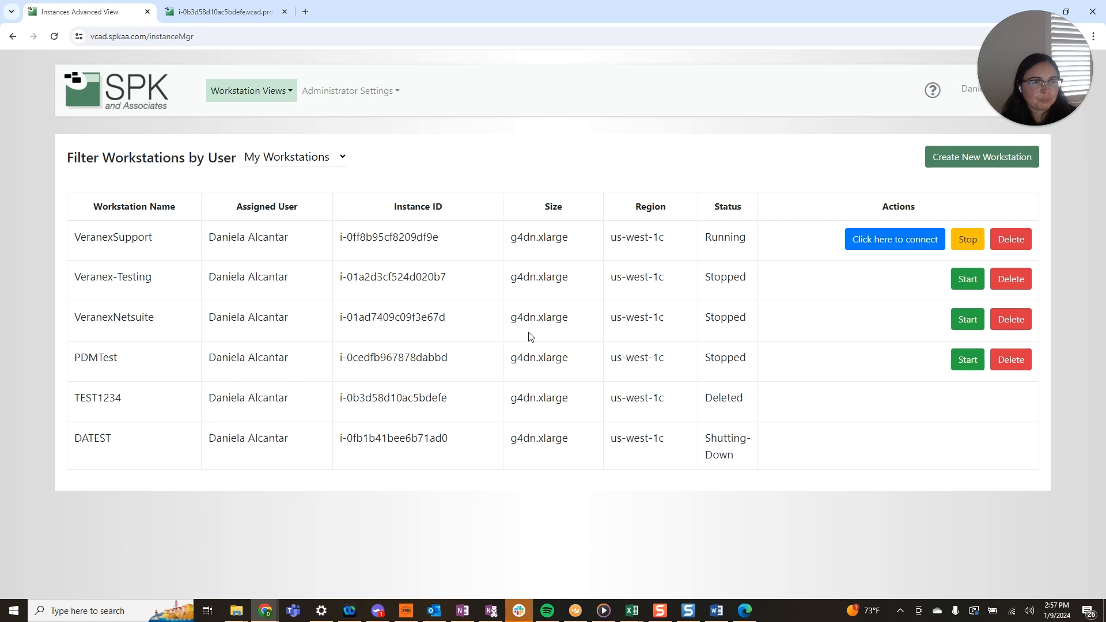
mouse_move(535, 344)
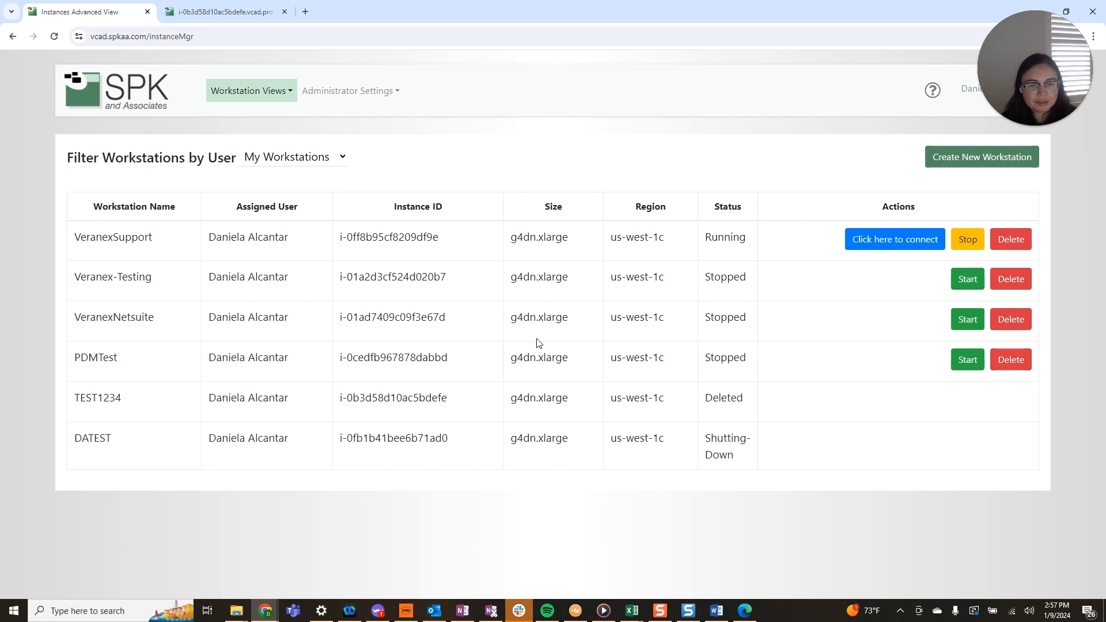